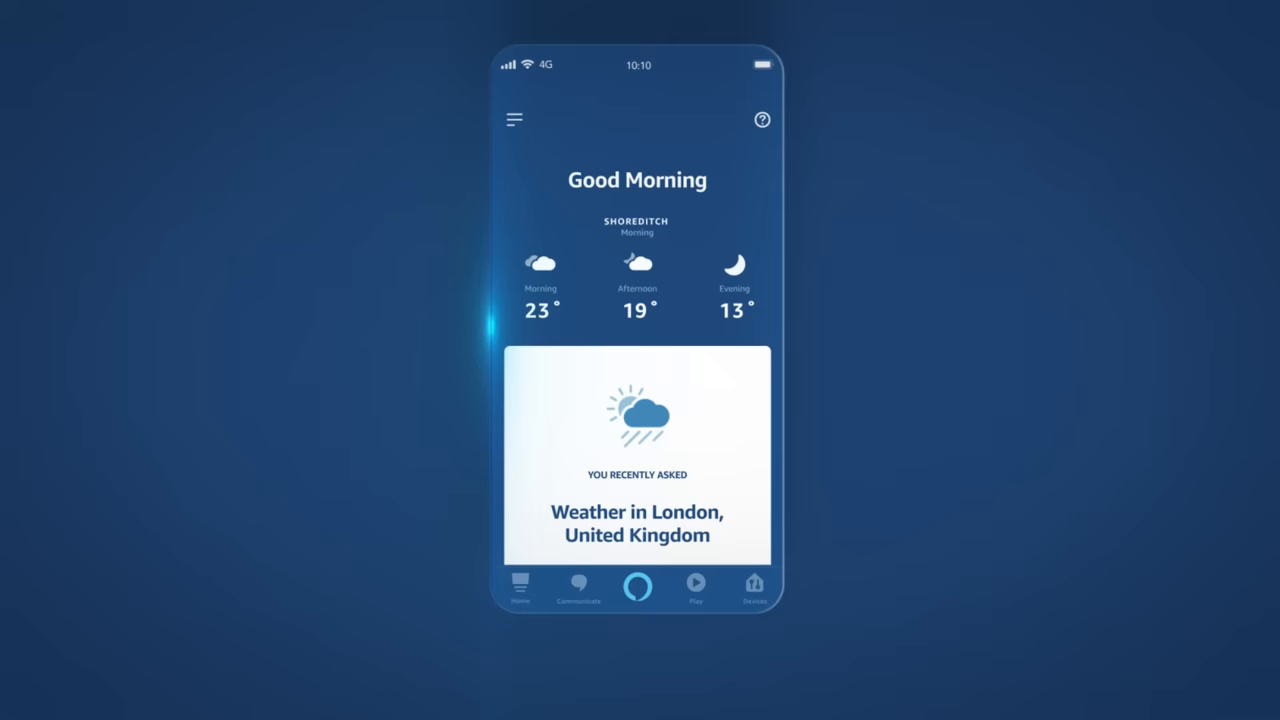
From the Communicate contacts list, switch the Import Contacts toggle on
{"action": "left_click", "coordinate": [577, 588]}
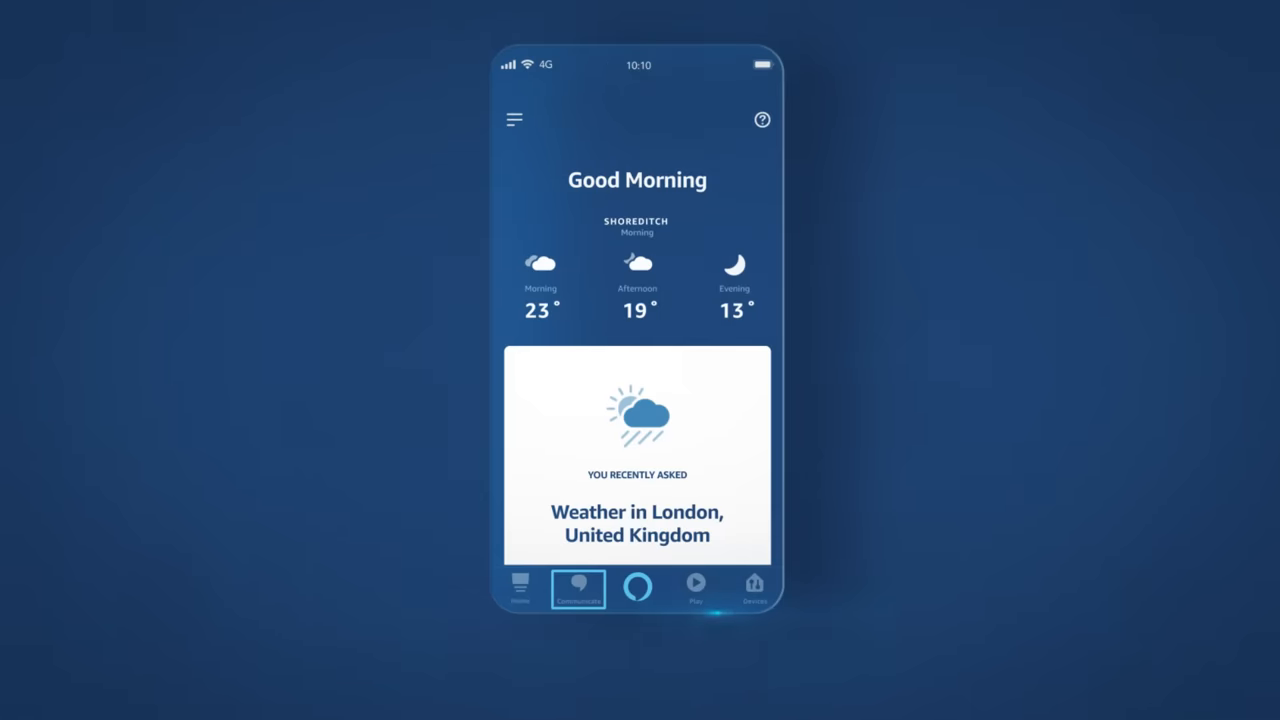
{"action": "left_click", "coordinate": [578, 588]}
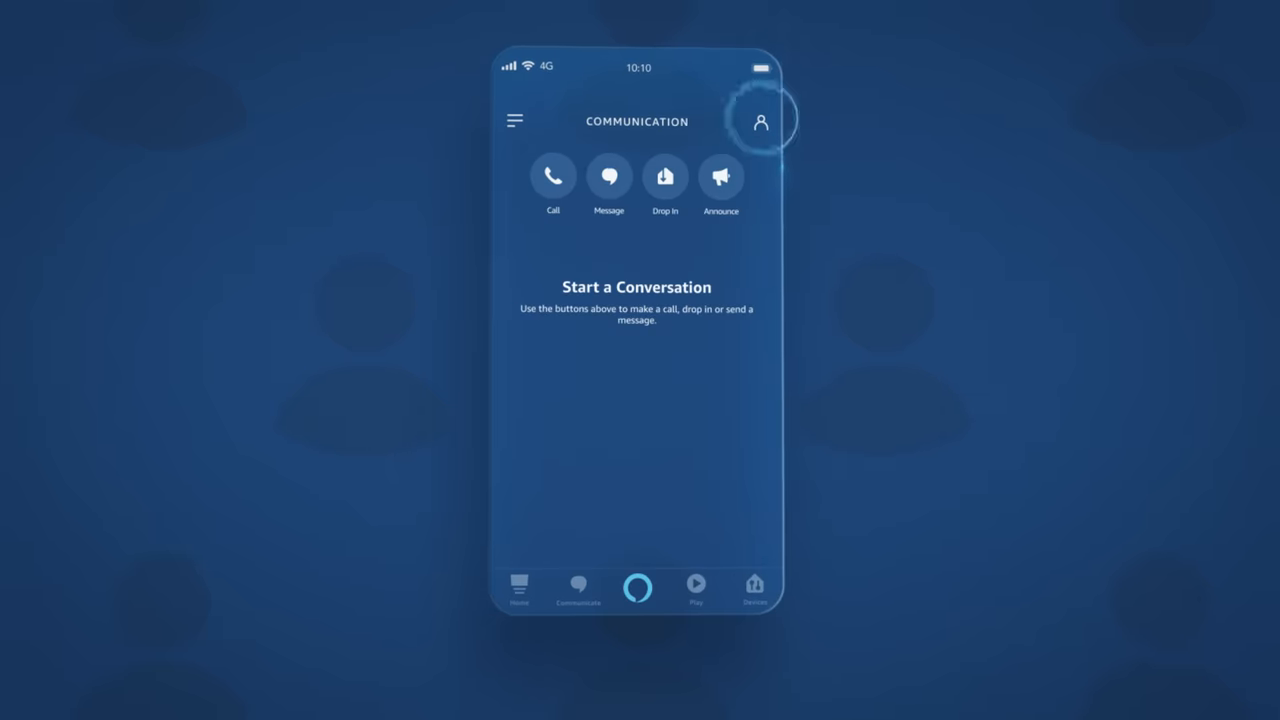
{"action": "left_click", "coordinate": [761, 121]}
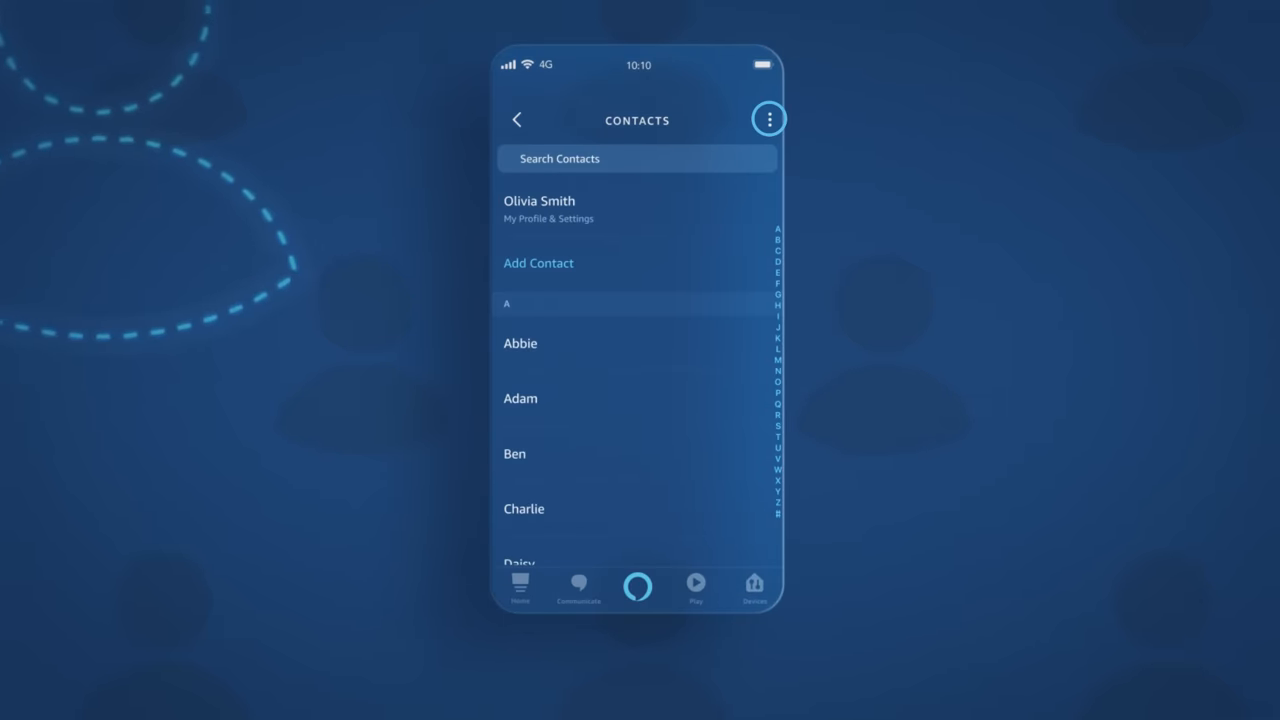
{"action": "left_click", "coordinate": [769, 118]}
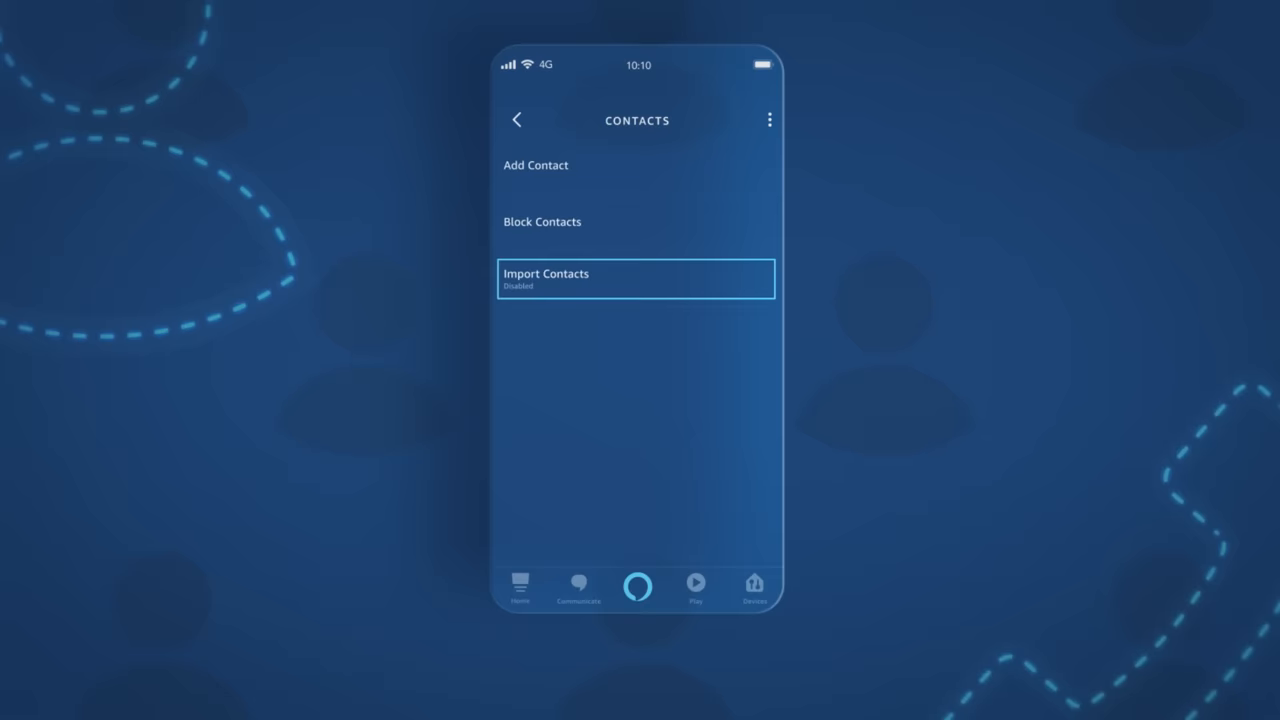
{"action": "left_click", "coordinate": [600, 277]}
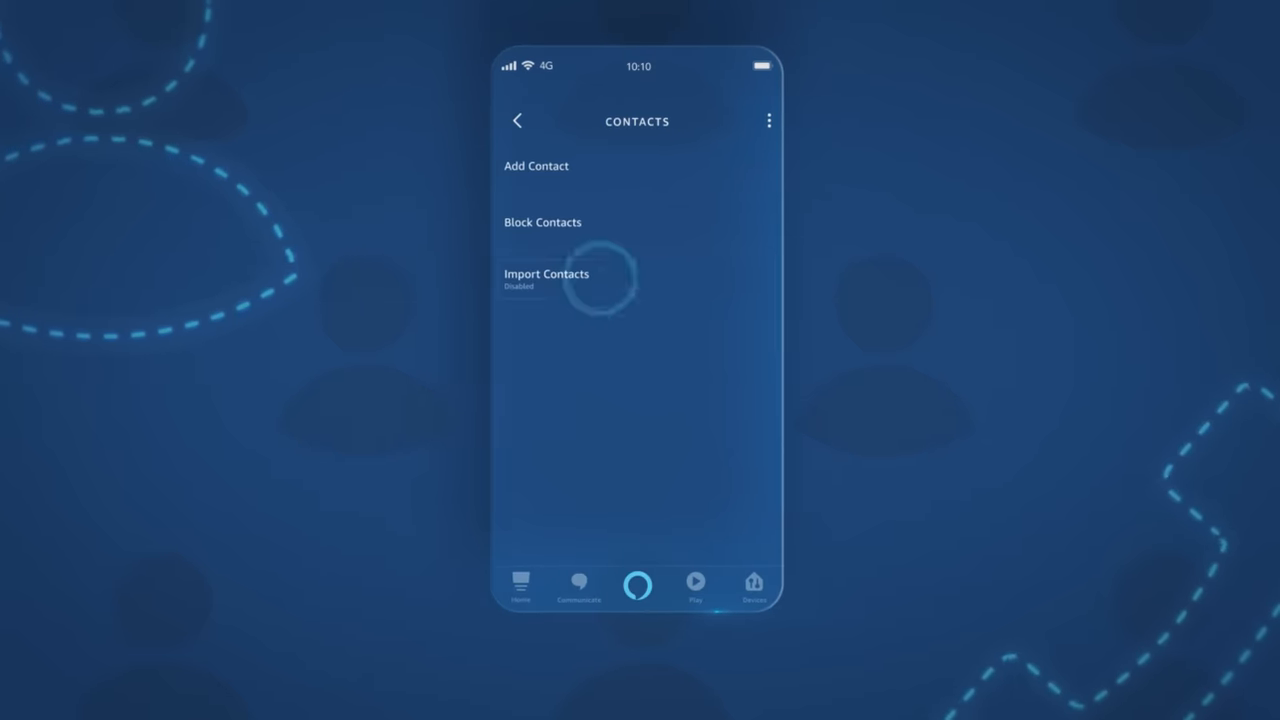
{"action": "left_click", "coordinate": [546, 273]}
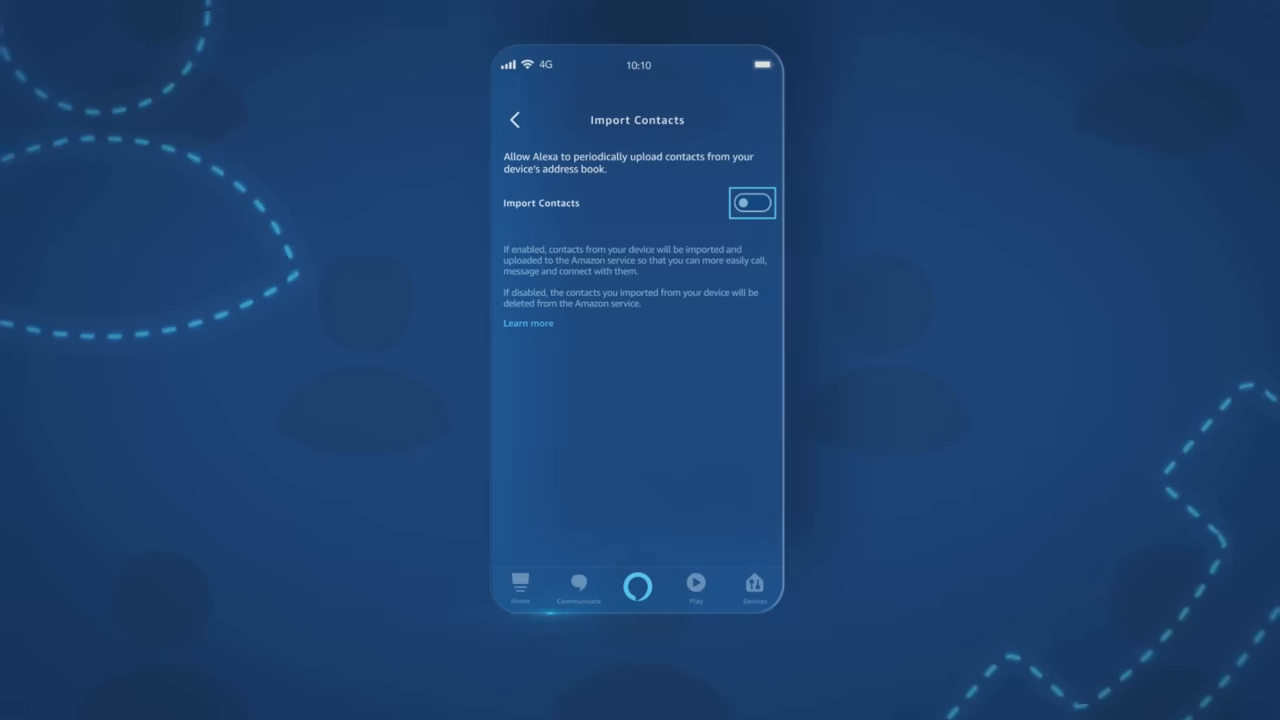
{"action": "left_click", "coordinate": [751, 203]}
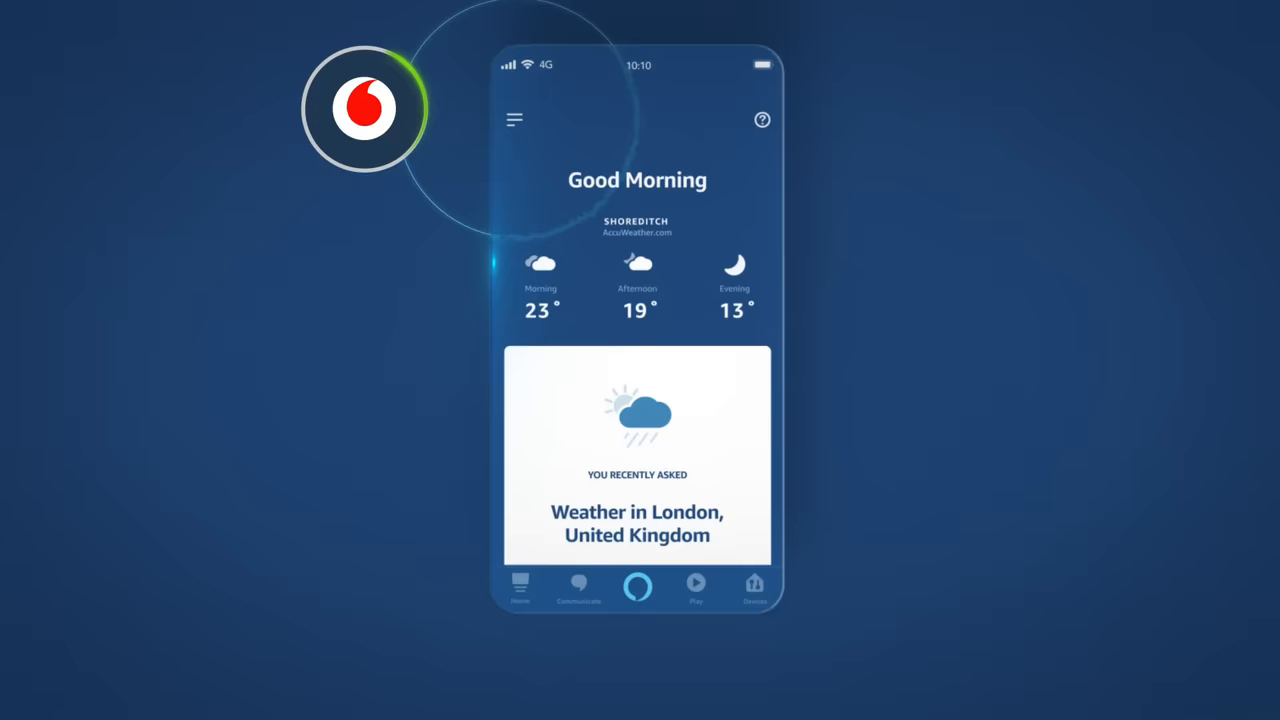
Add Vodafone under Settings > Communication and submit the one-time PIN
{"action": "left_click", "coordinate": [514, 120]}
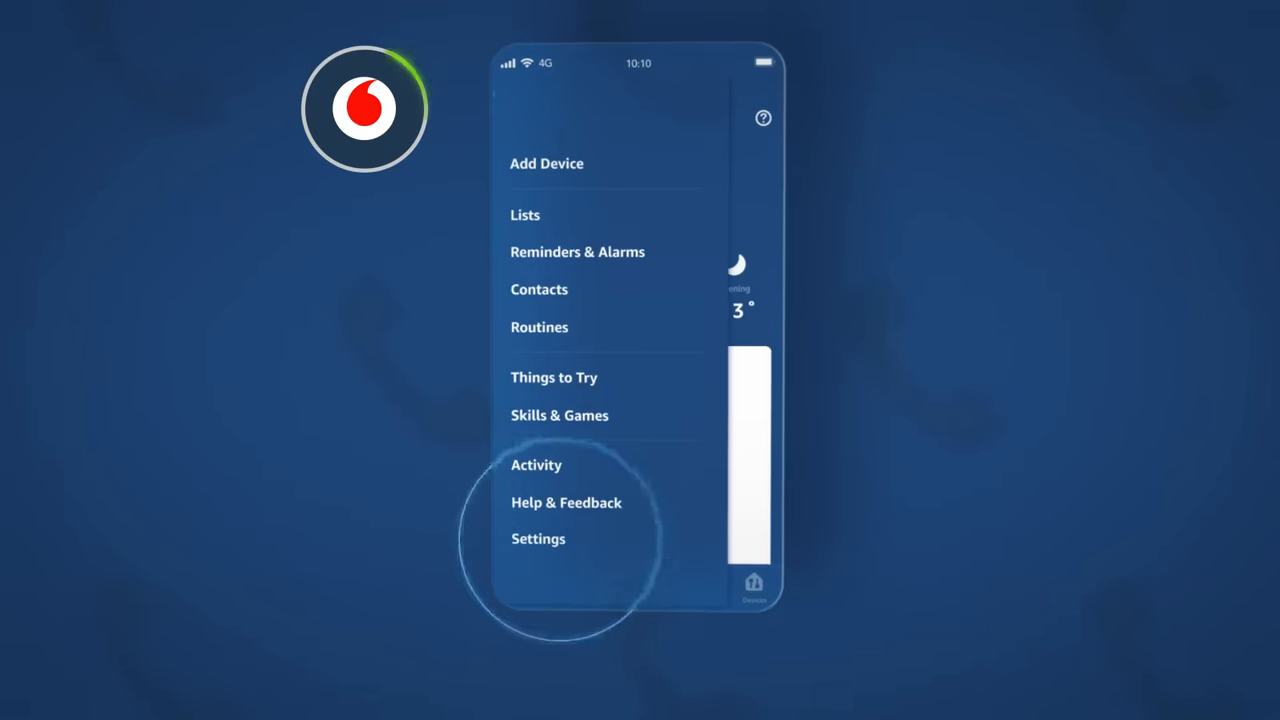
{"action": "left_click", "coordinate": [538, 538]}
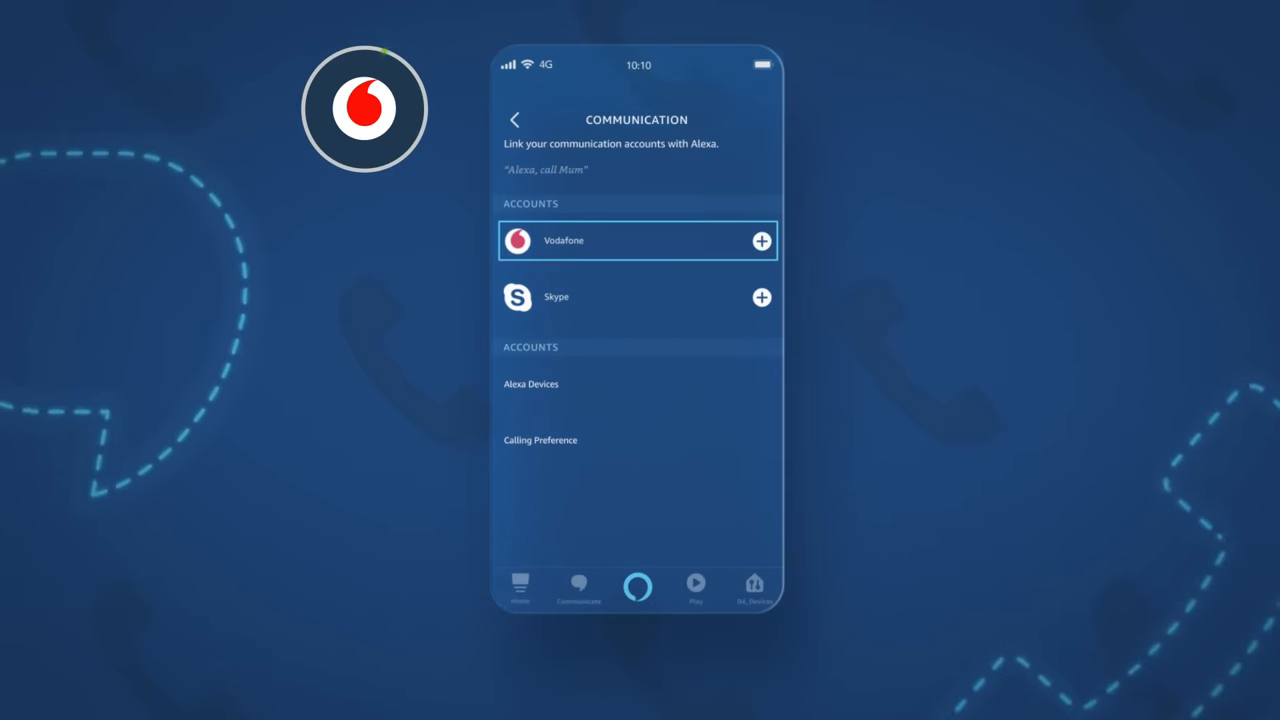
{"action": "left_click", "coordinate": [761, 240]}
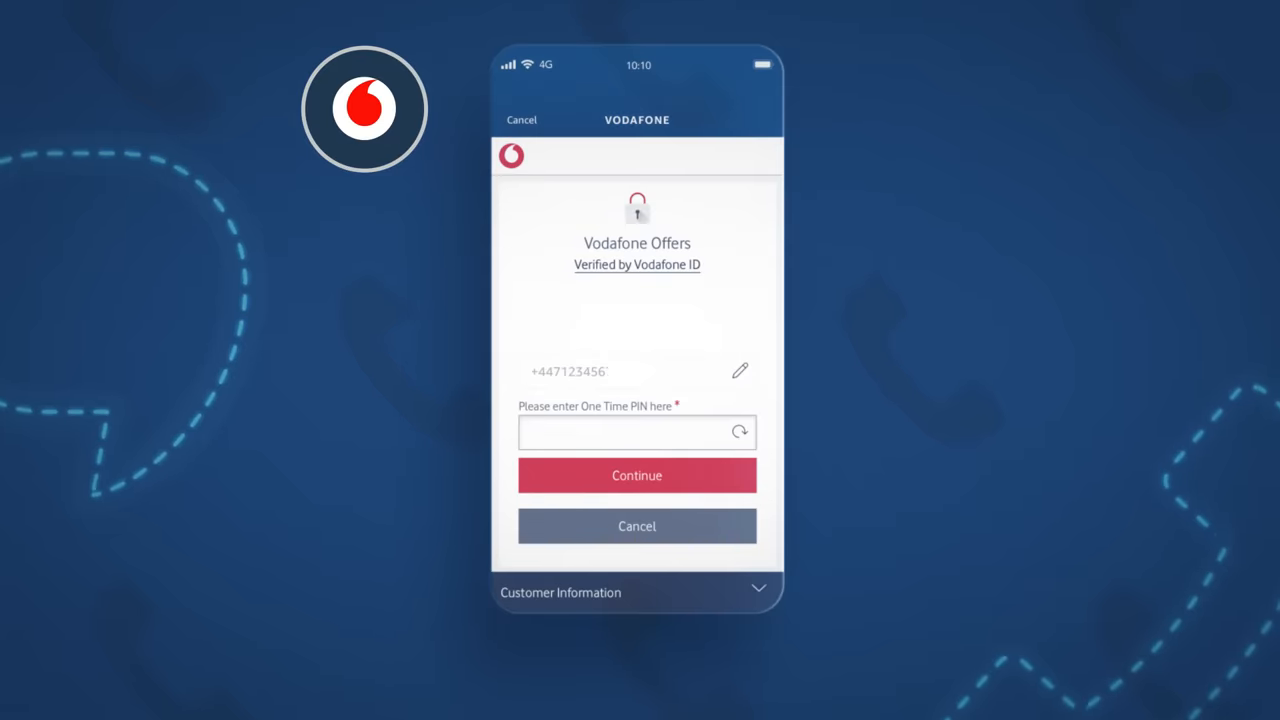
{"action": "left_click", "coordinate": [637, 475]}
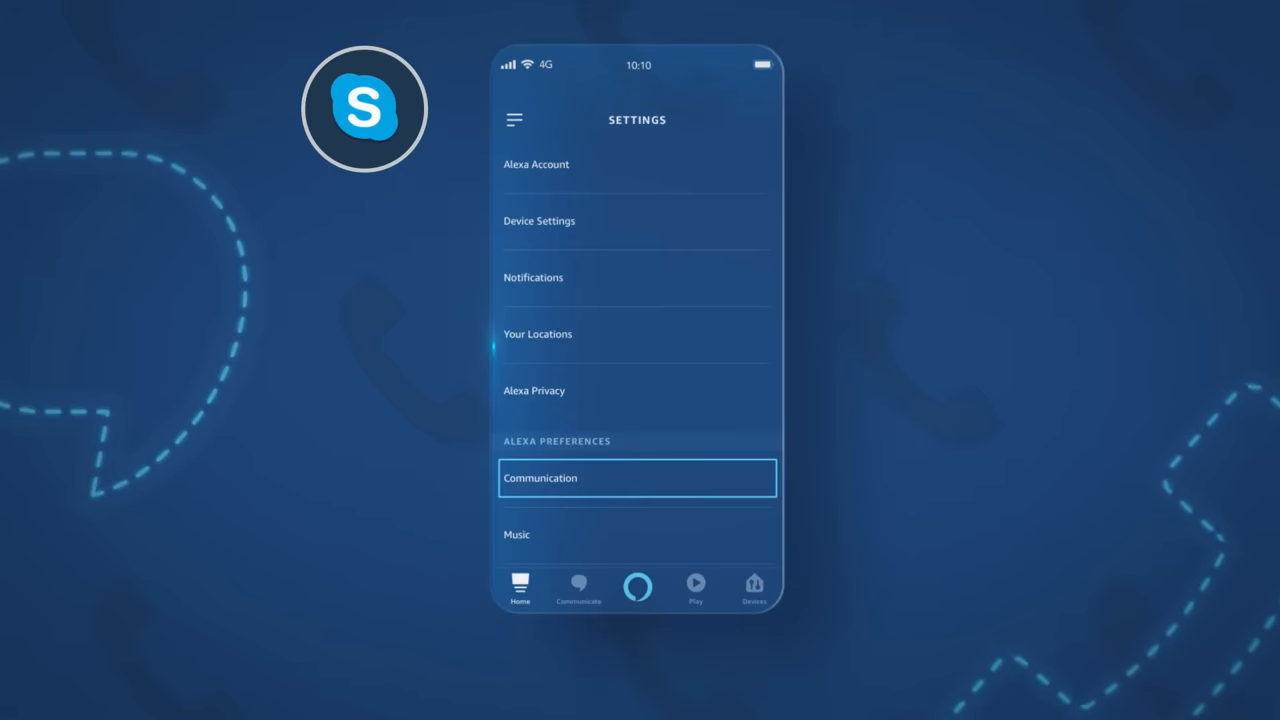
Add Skype under Communication settings and accept the Skype permissions with Yes
{"action": "left_click", "coordinate": [636, 477]}
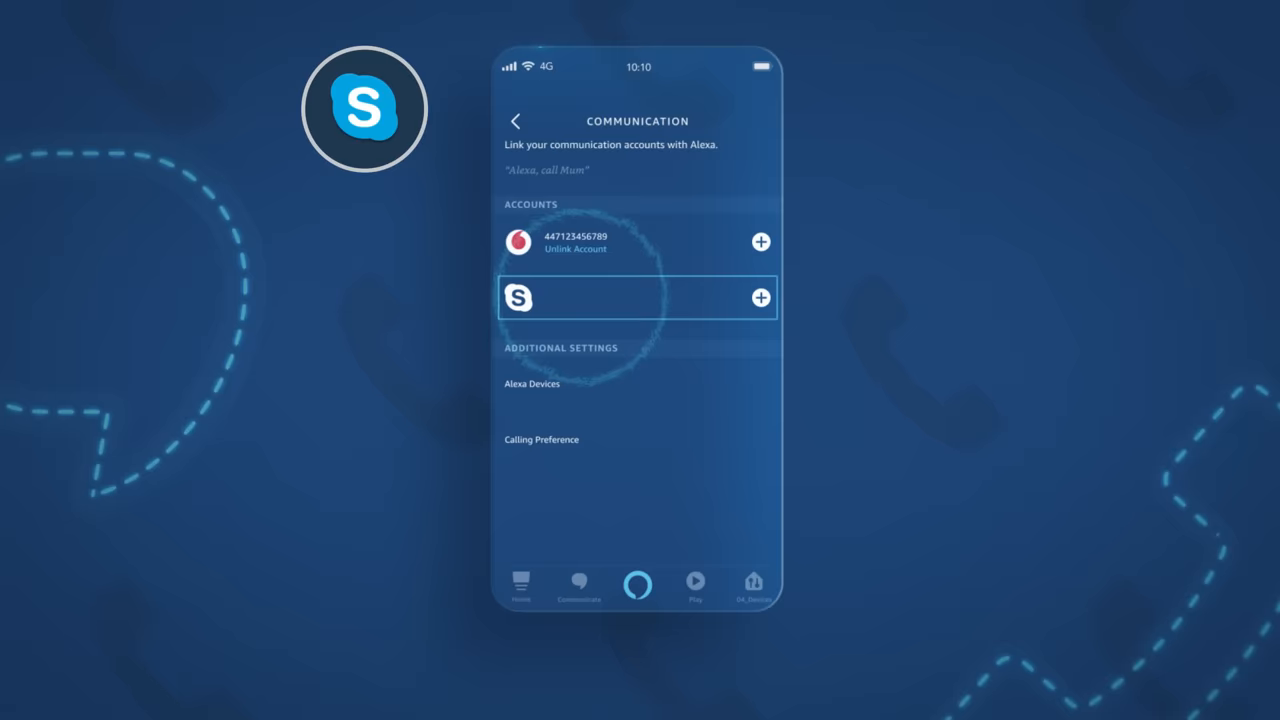
{"action": "left_click", "coordinate": [760, 297]}
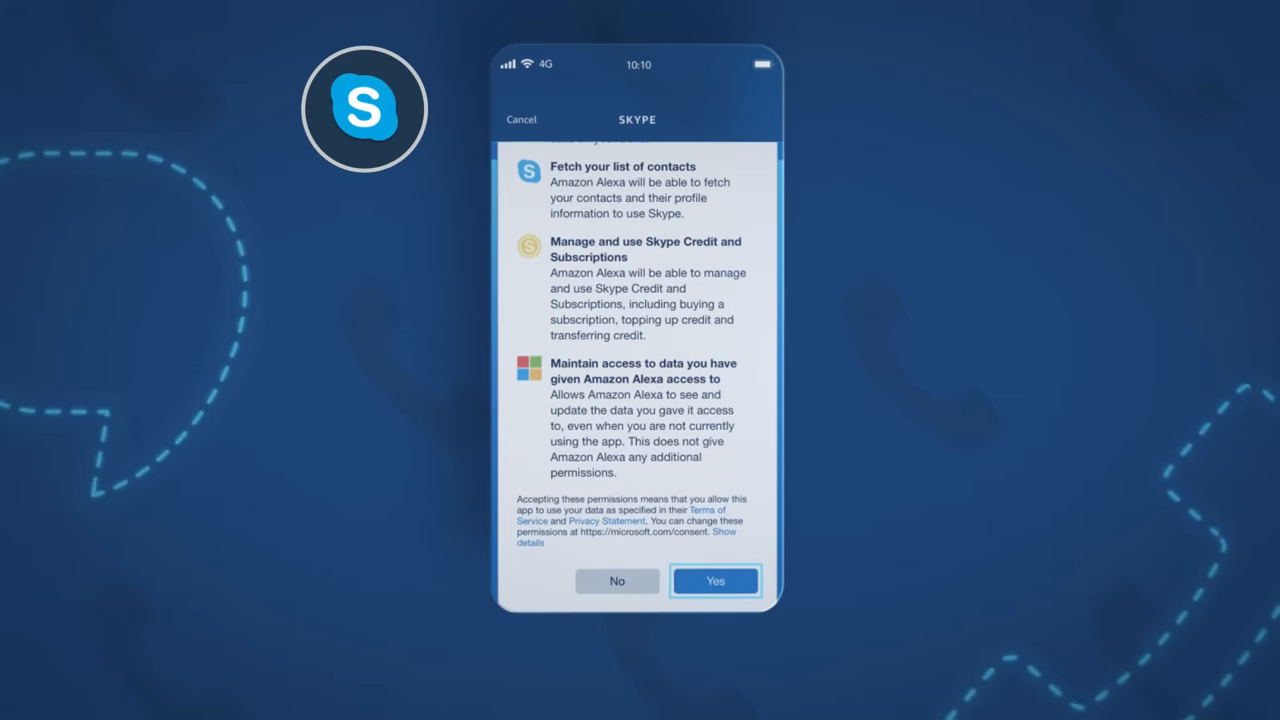
{"action": "left_click", "coordinate": [714, 581]}
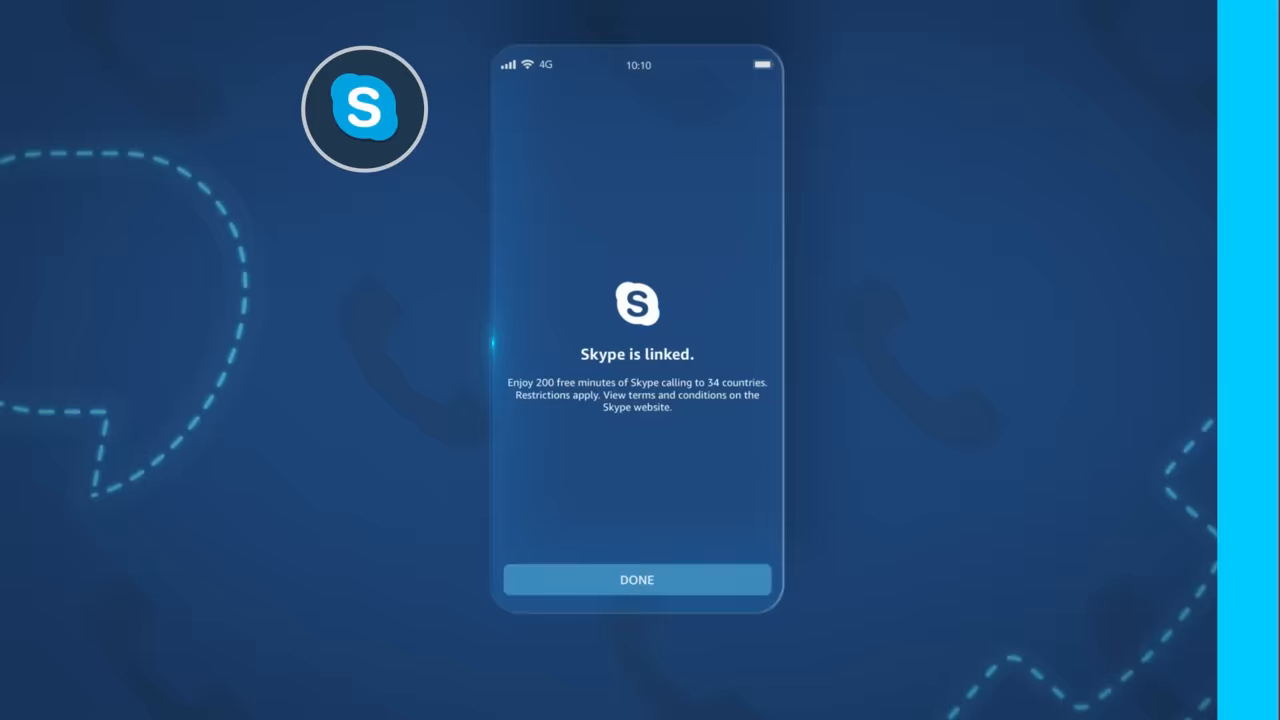